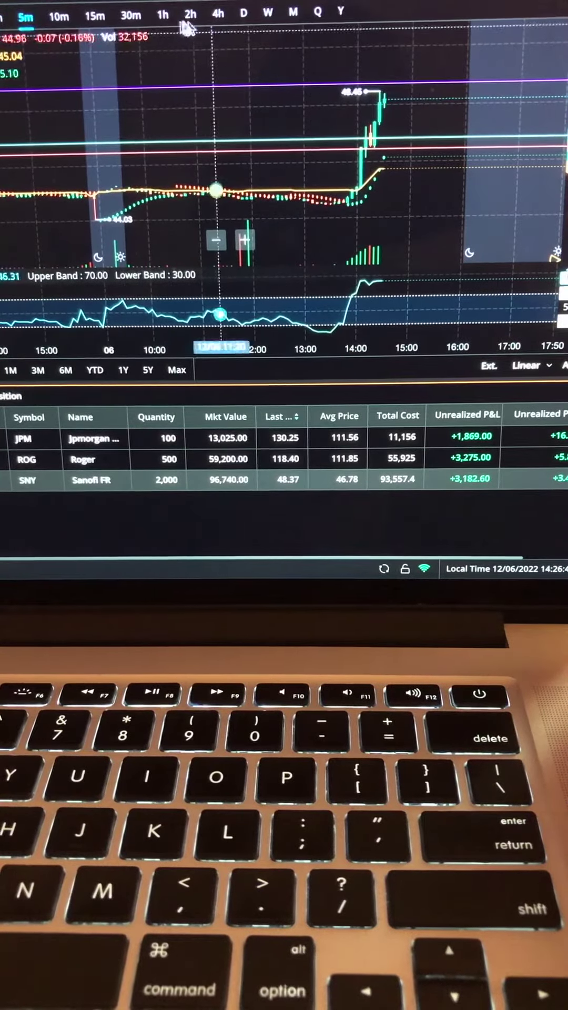
Step: Switch the SNY chart from 5-minute bars to daily candles
left_click(241, 14)
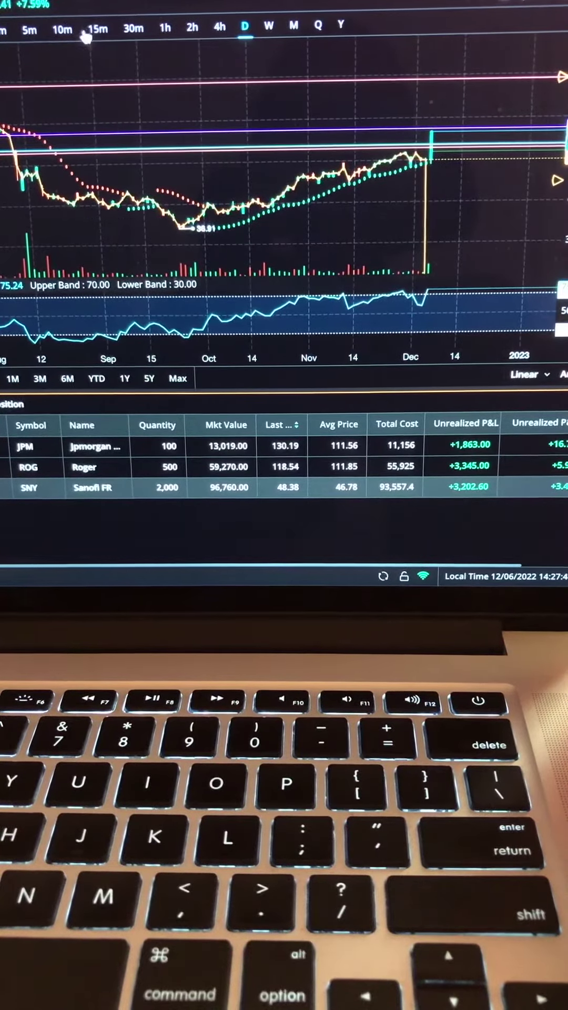
Step: Step the SNY chart through 5-, 10- and 15-minute intraday timeframes
left_click(27, 29)
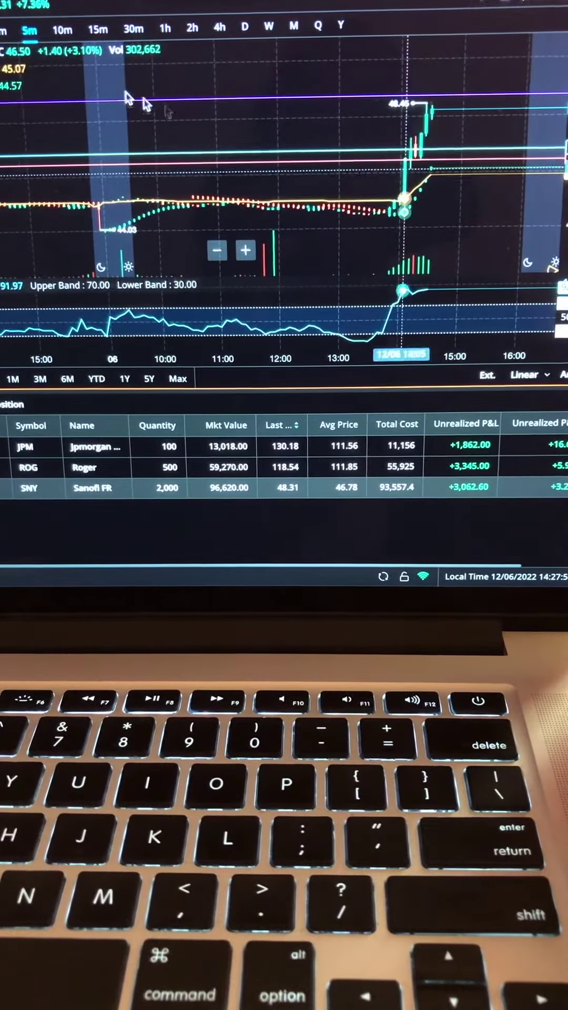
left_click(62, 27)
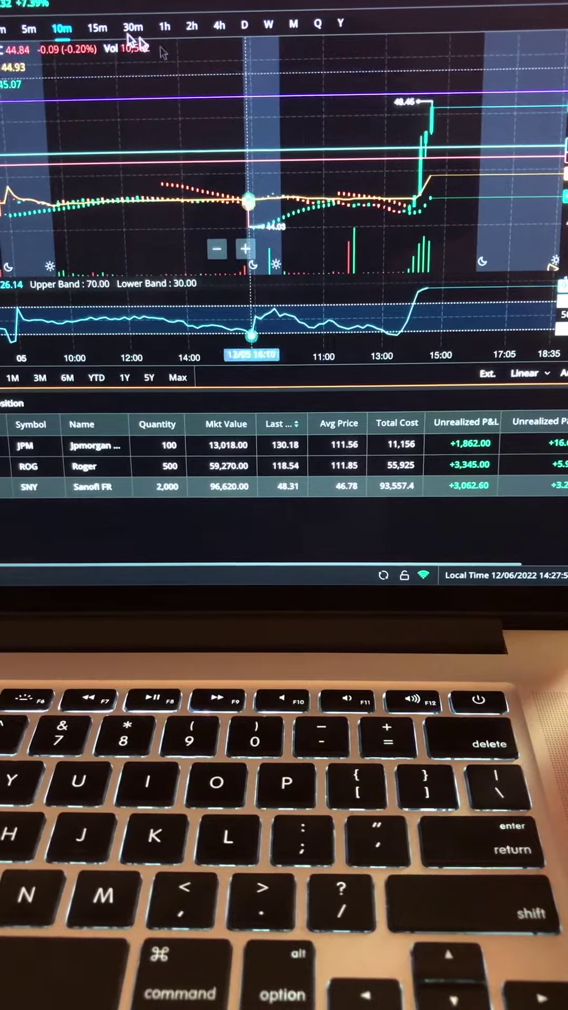
left_click(98, 27)
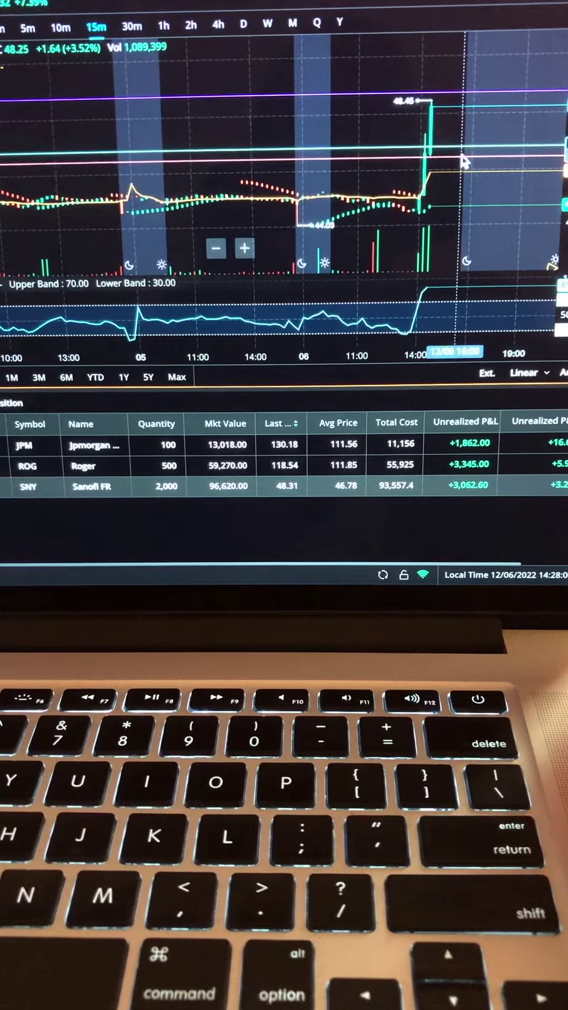